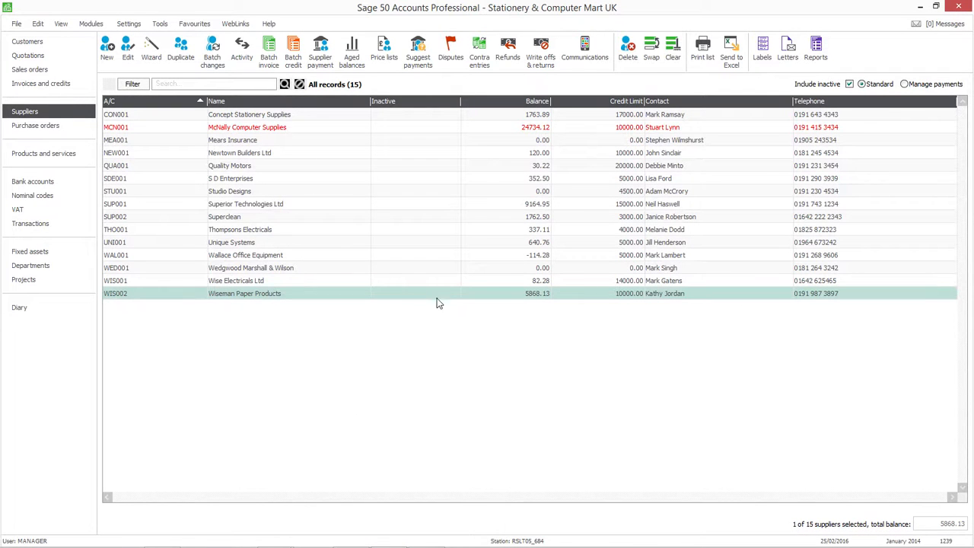
mouse_move(438, 329)
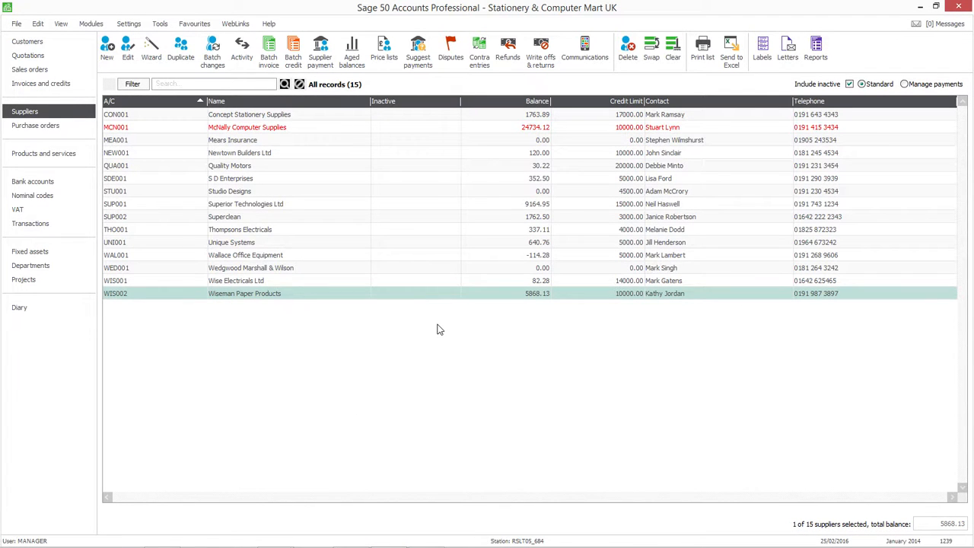
mouse_move(305, 297)
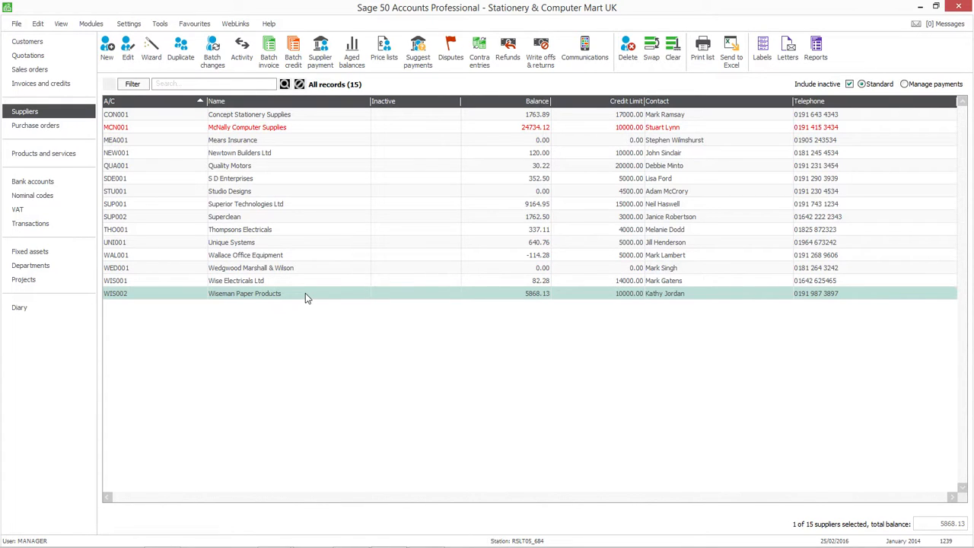
mouse_move(206, 295)
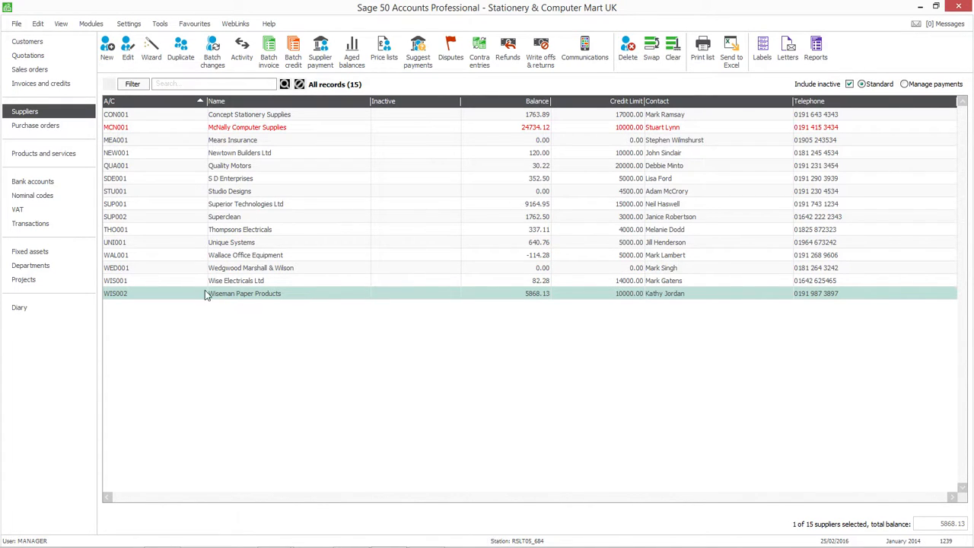
mouse_move(245, 294)
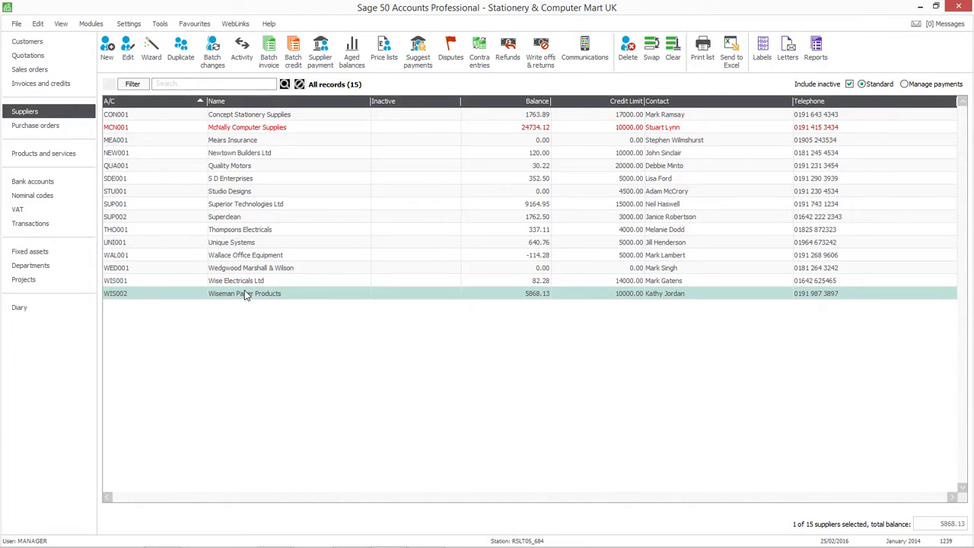
mouse_move(240, 297)
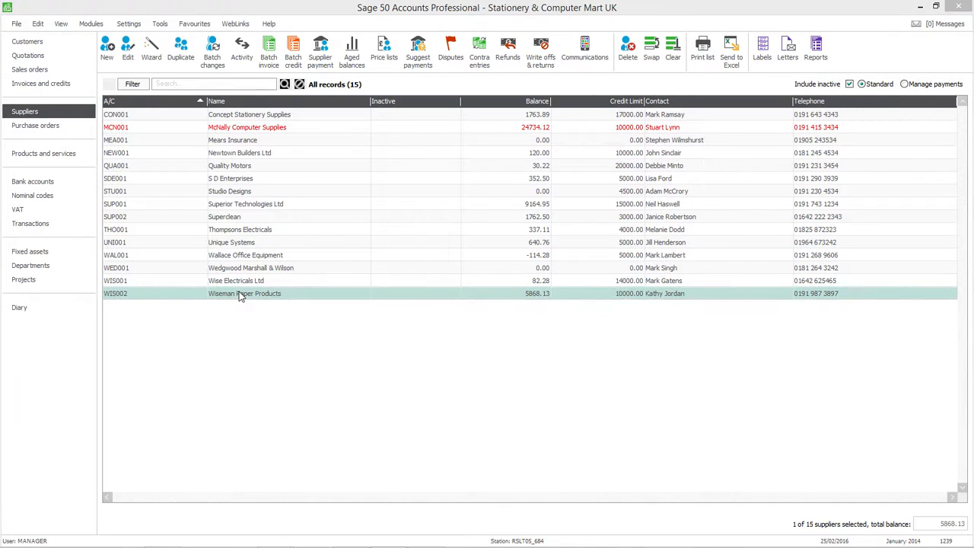
Open supplier WIS002's activity and find invoice 550 on code 5000, department 2
double_click(244, 293)
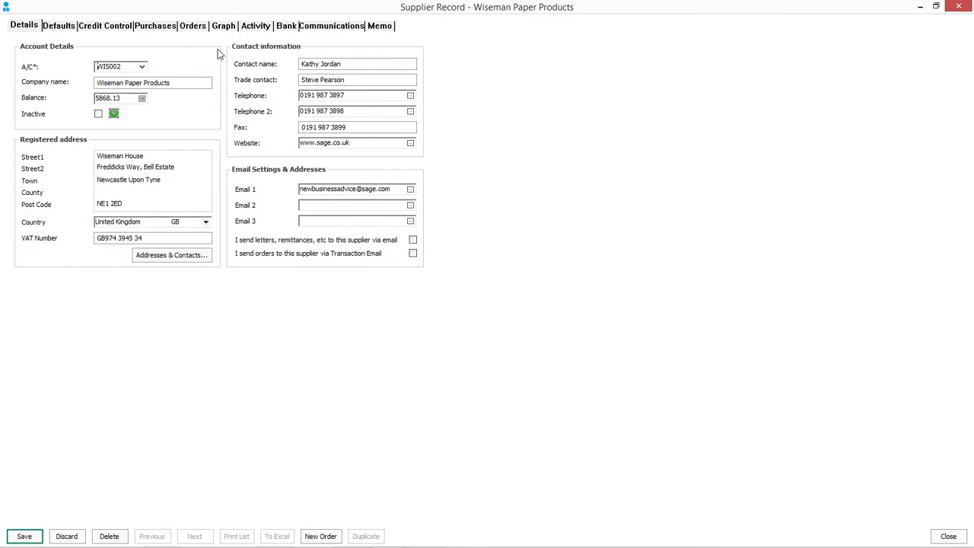
mouse_move(256, 36)
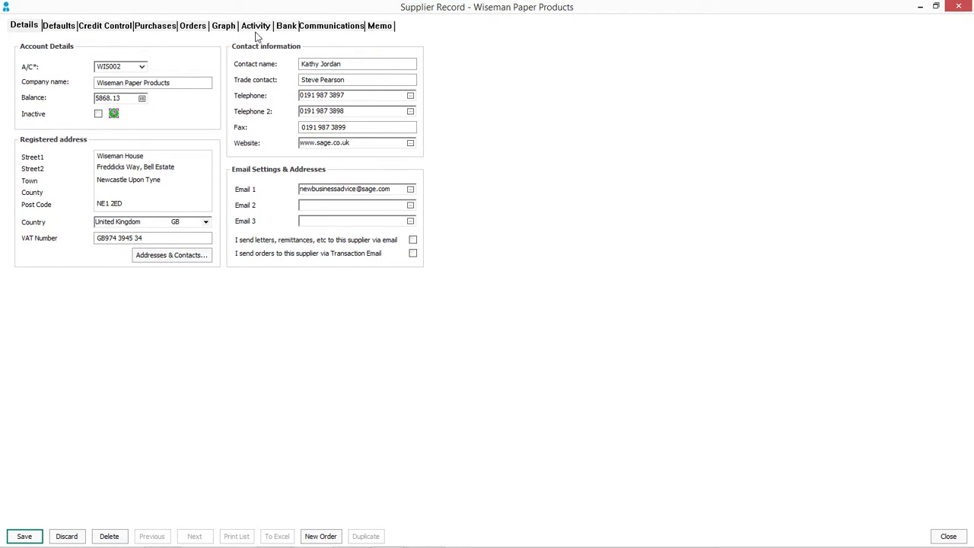
click(256, 25)
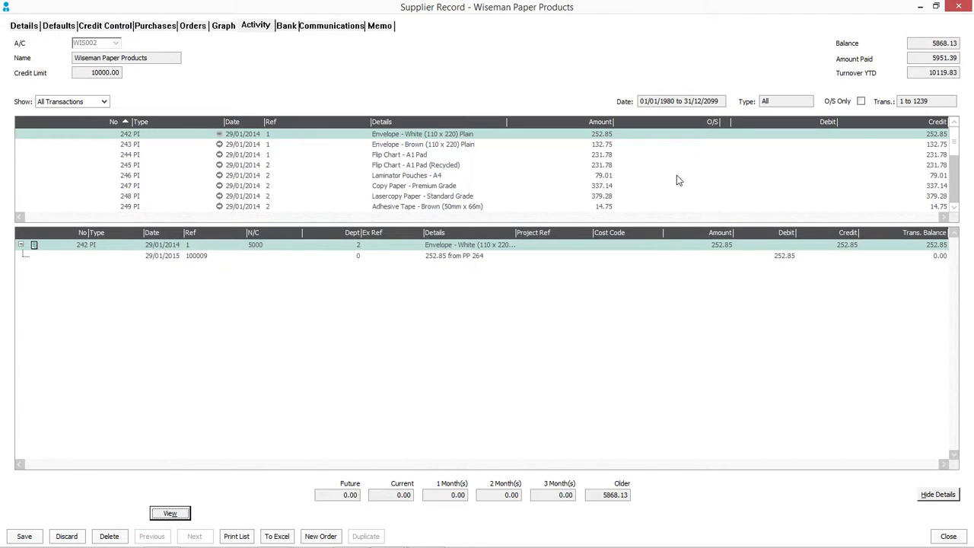
scroll(down, 3)
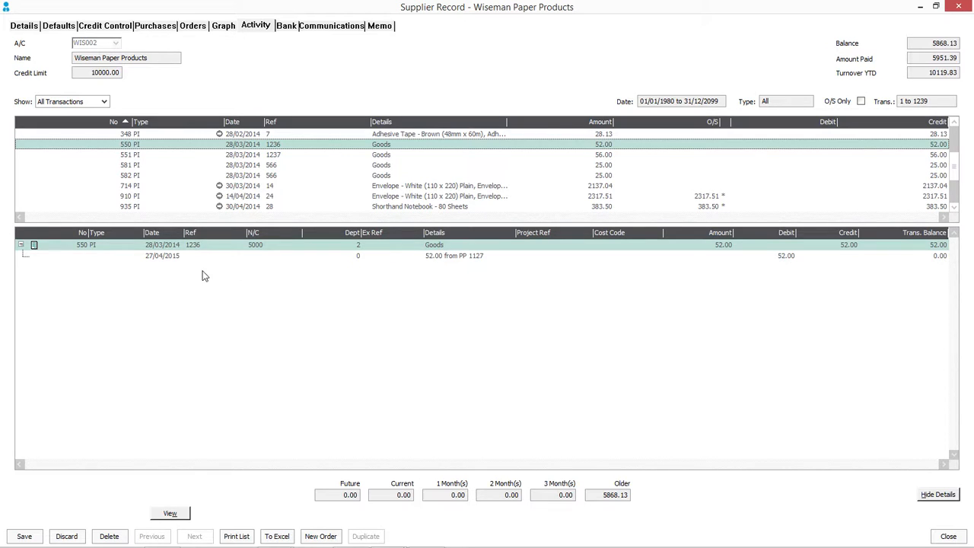
mouse_move(352, 266)
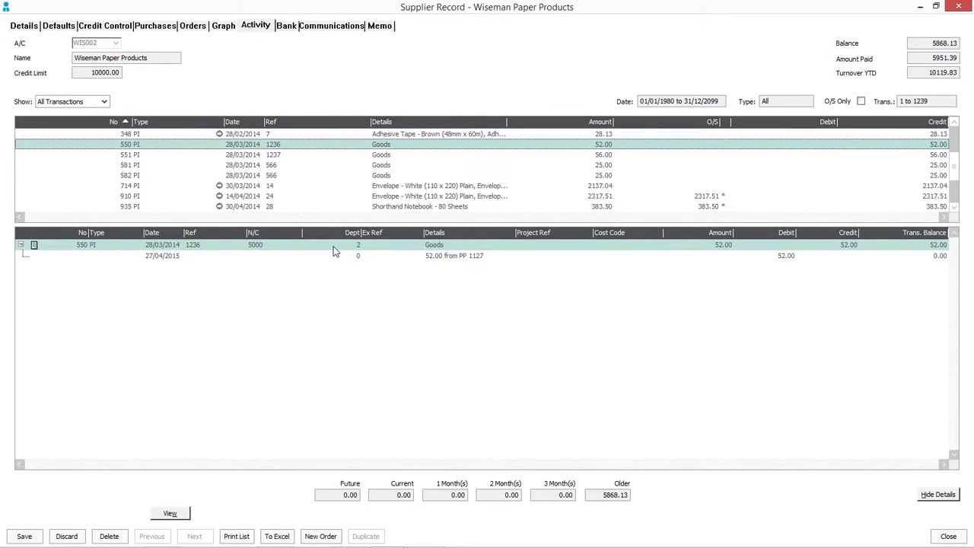
mouse_move(176, 262)
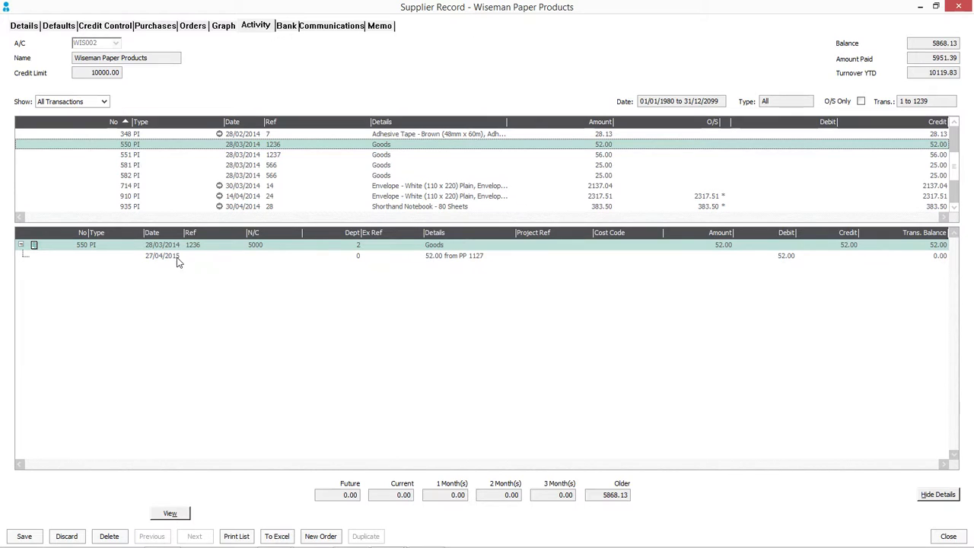
mouse_move(53, 261)
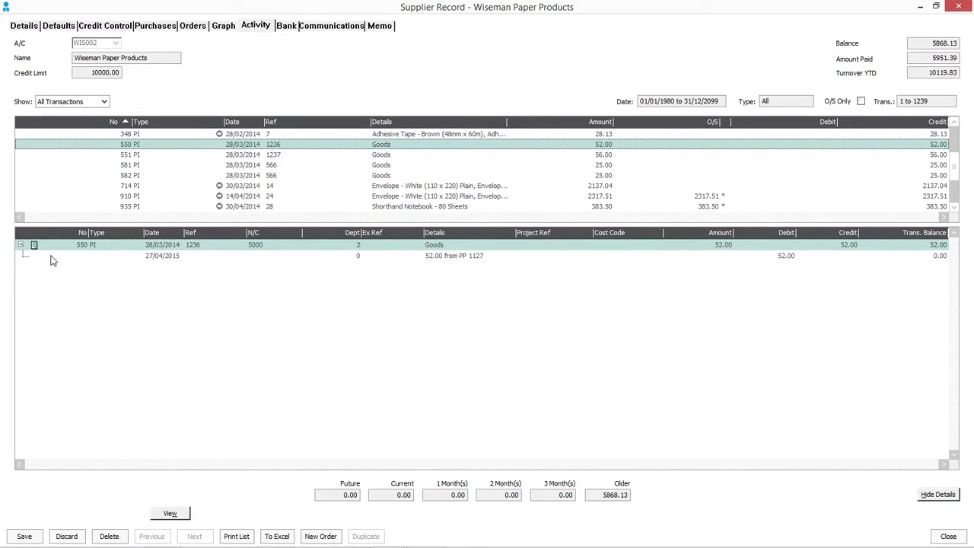
mouse_move(82, 256)
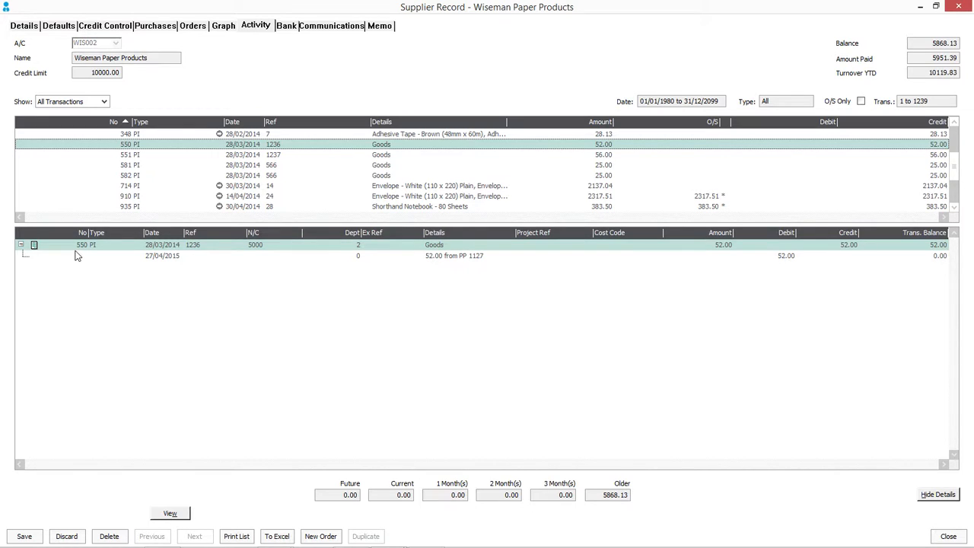
mouse_move(86, 253)
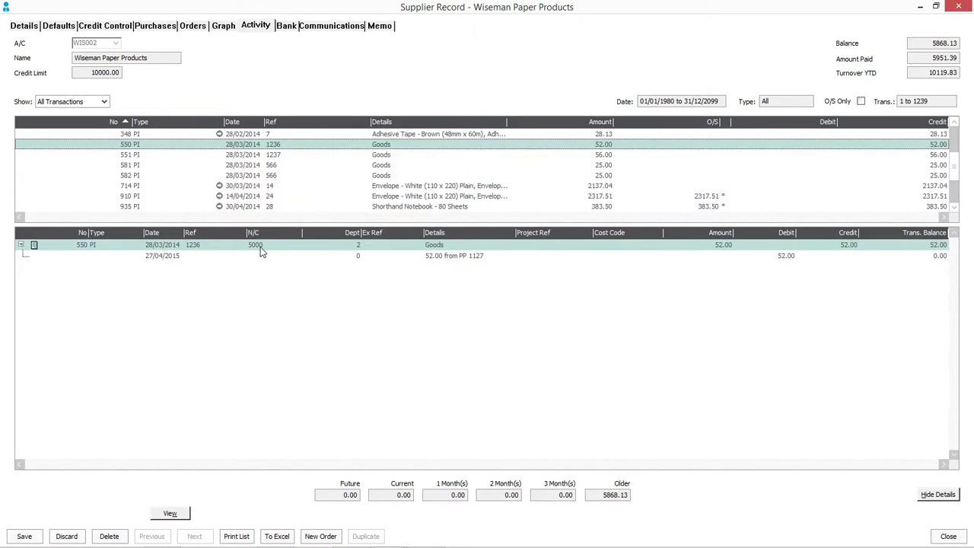
mouse_move(347, 252)
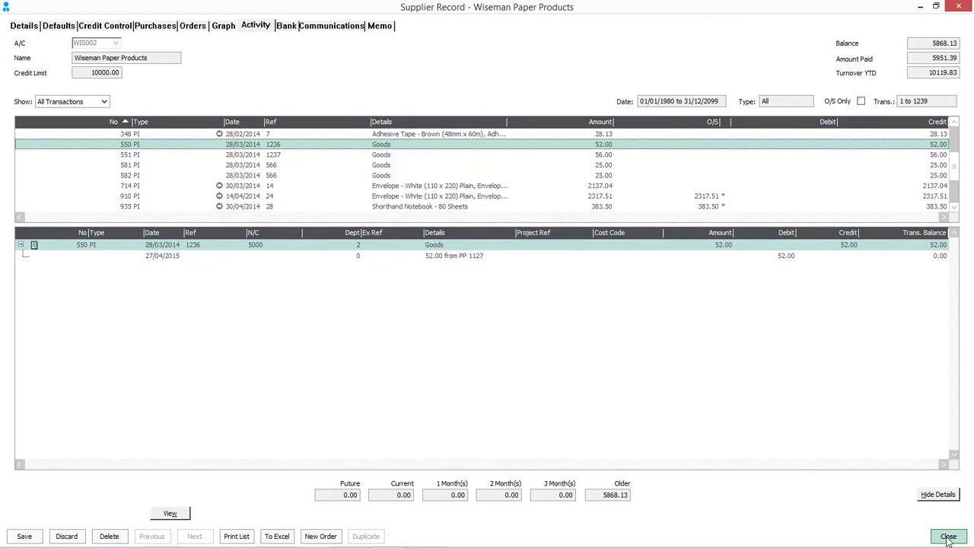
Close the Wiseman Paper Products record and show all 1239 transactions
click(948, 536)
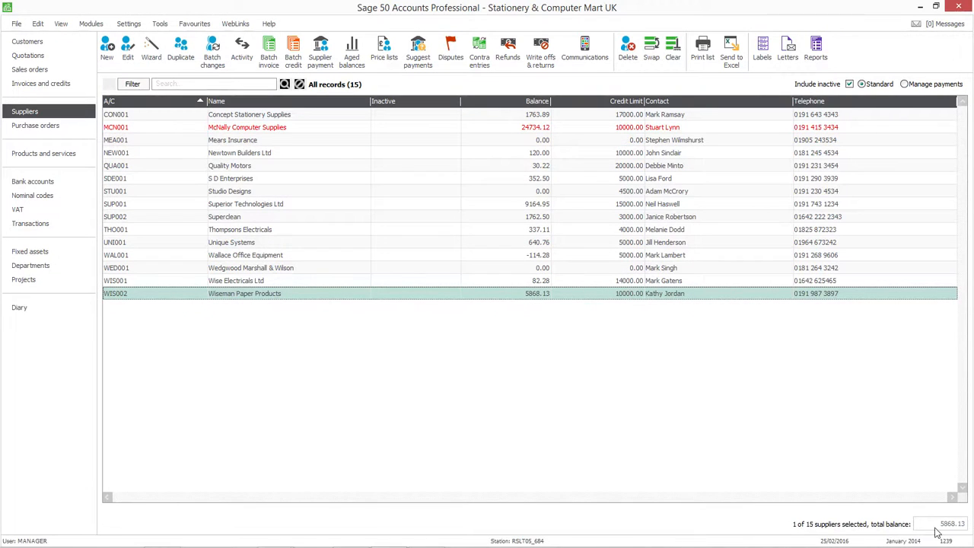
mouse_move(30, 223)
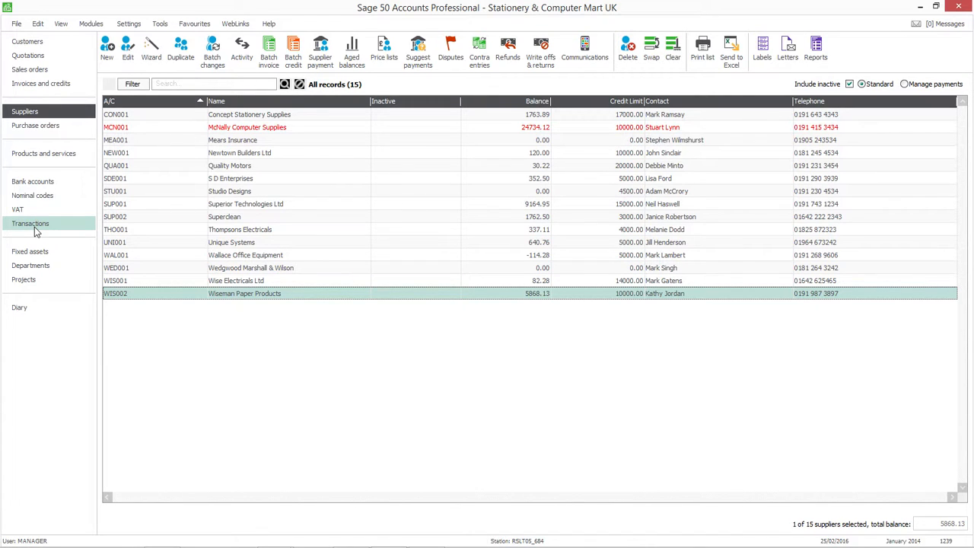
click(30, 223)
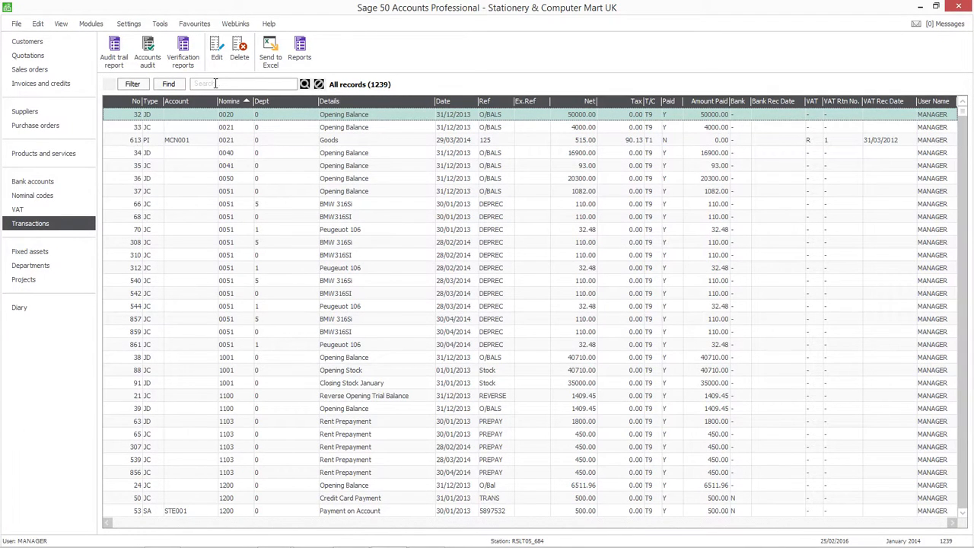
Search transactions for '550' and start editing purchase invoice 550
click(243, 84)
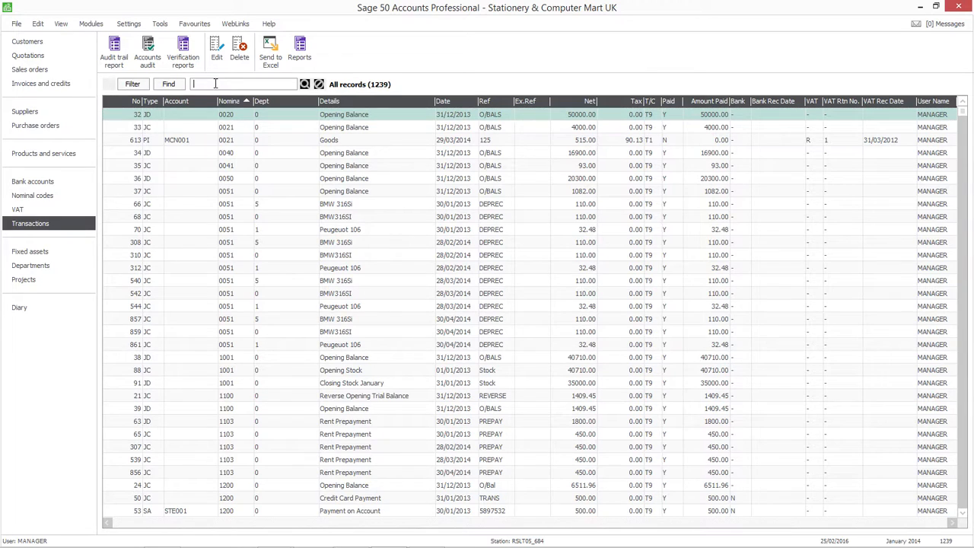
text(550)
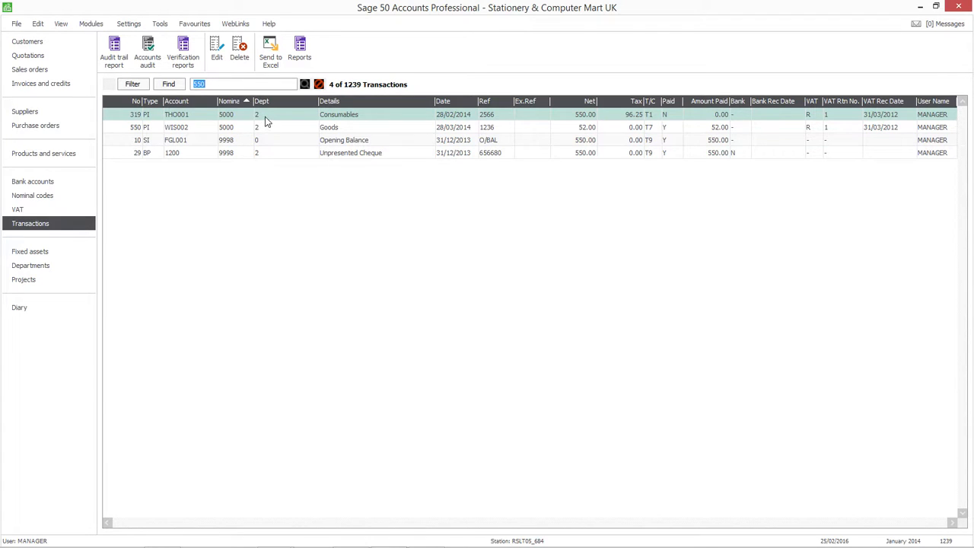
mouse_move(203, 144)
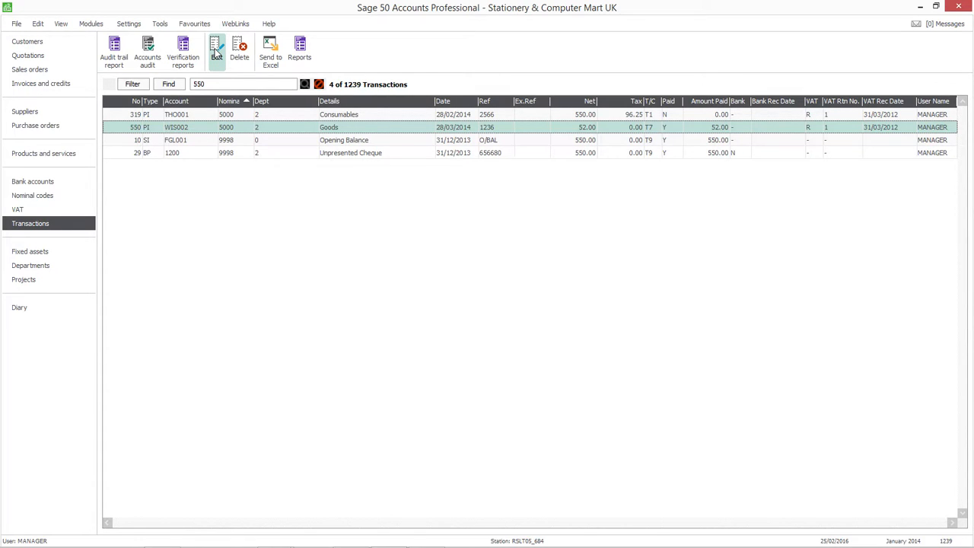
click(216, 50)
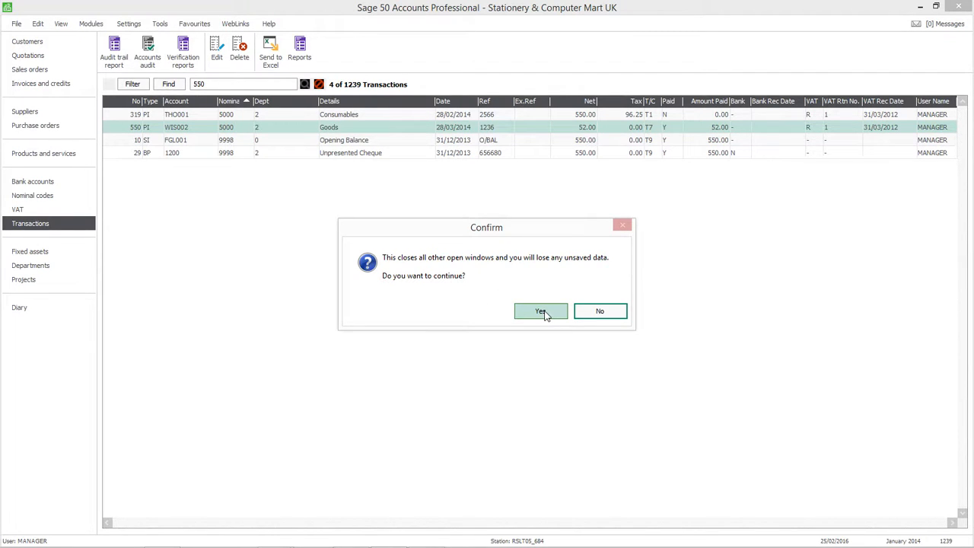
Accept closing other windows to open purchase invoice 550 for editing
click(540, 311)
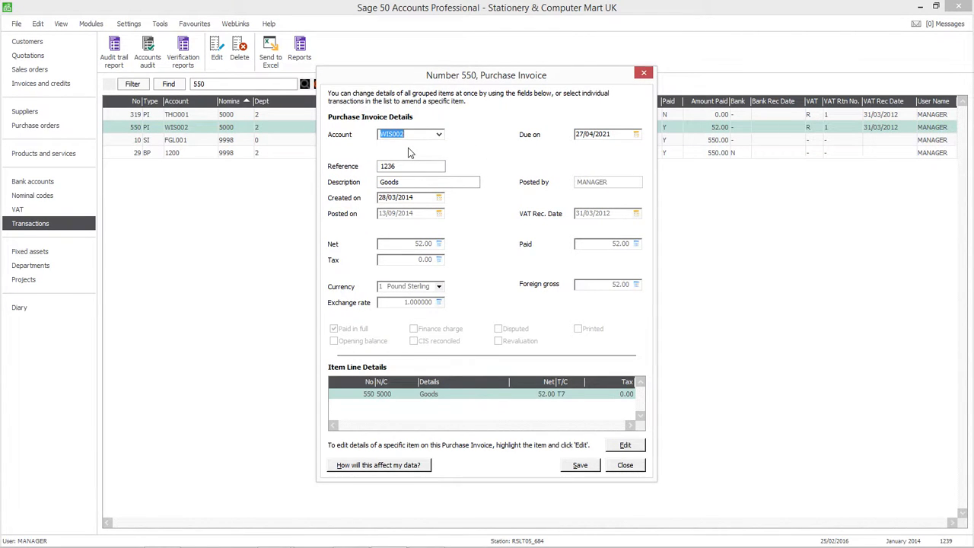
mouse_move(465, 294)
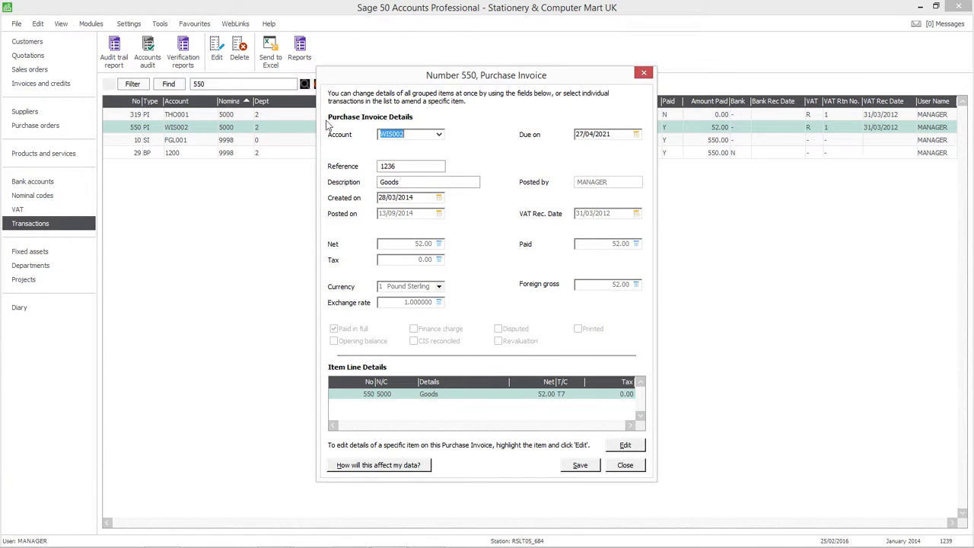
mouse_move(450, 137)
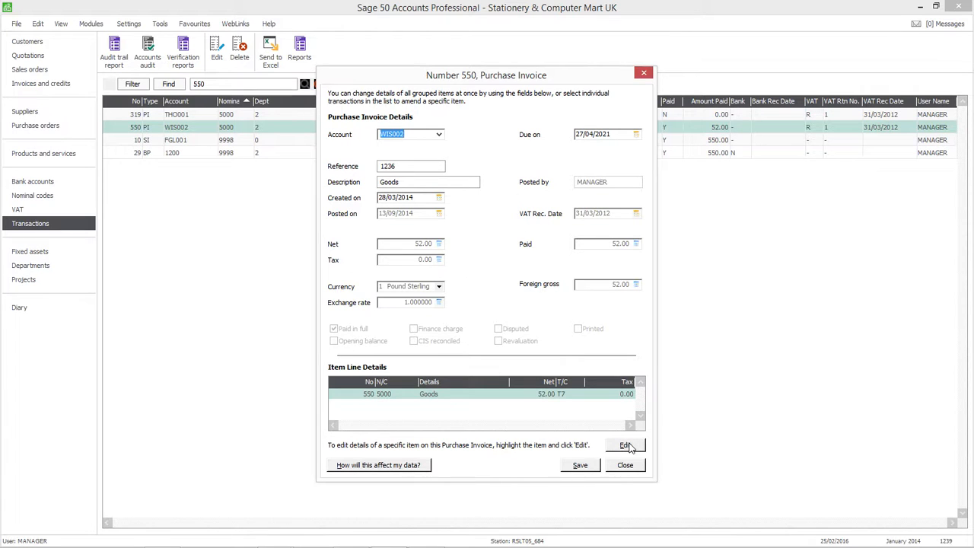
Change the Goods line's nominal code from 5000 to 5001 Materials Imported
click(624, 445)
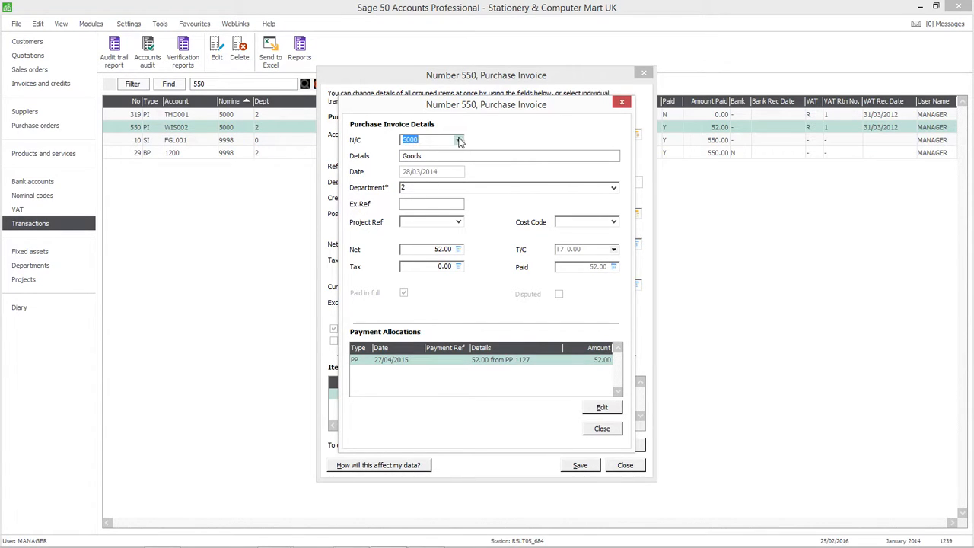
click(459, 139)
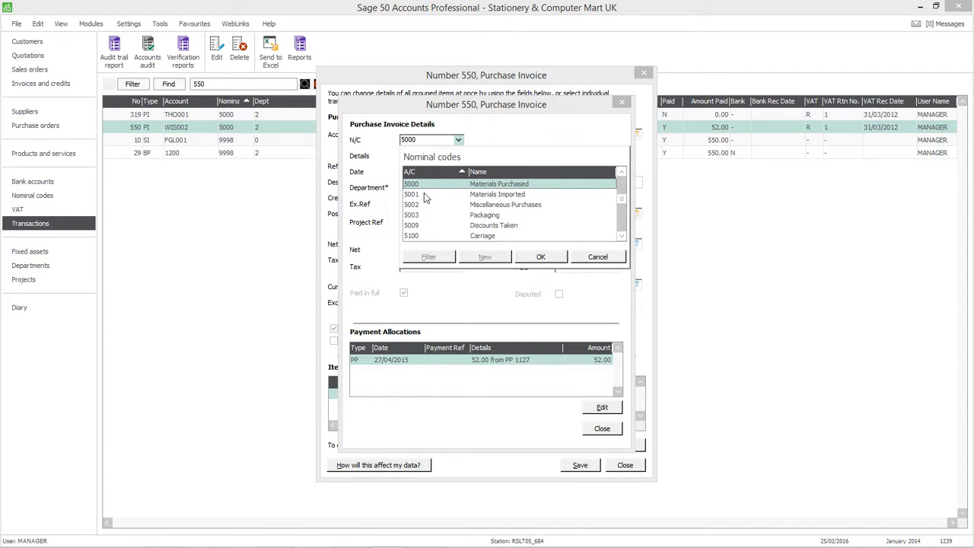
click(499, 194)
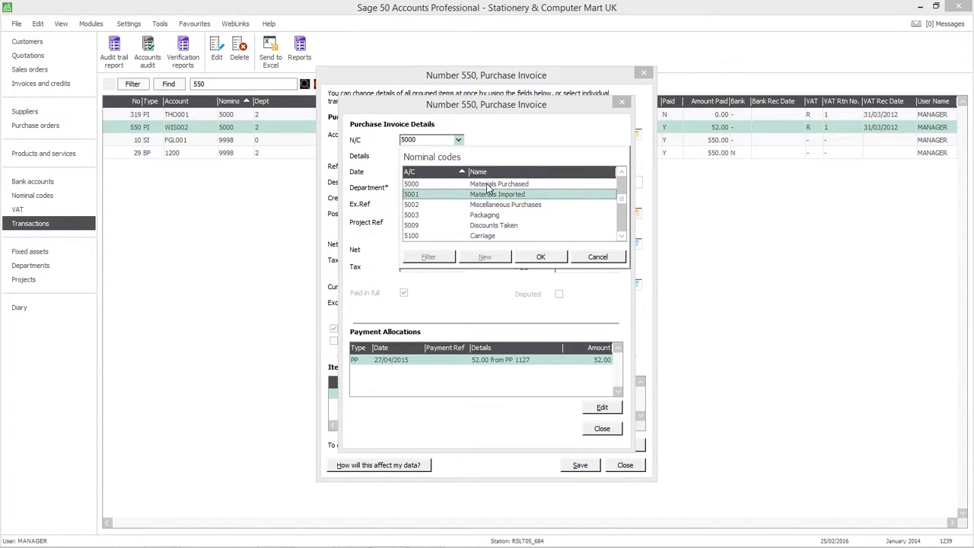
click(540, 256)
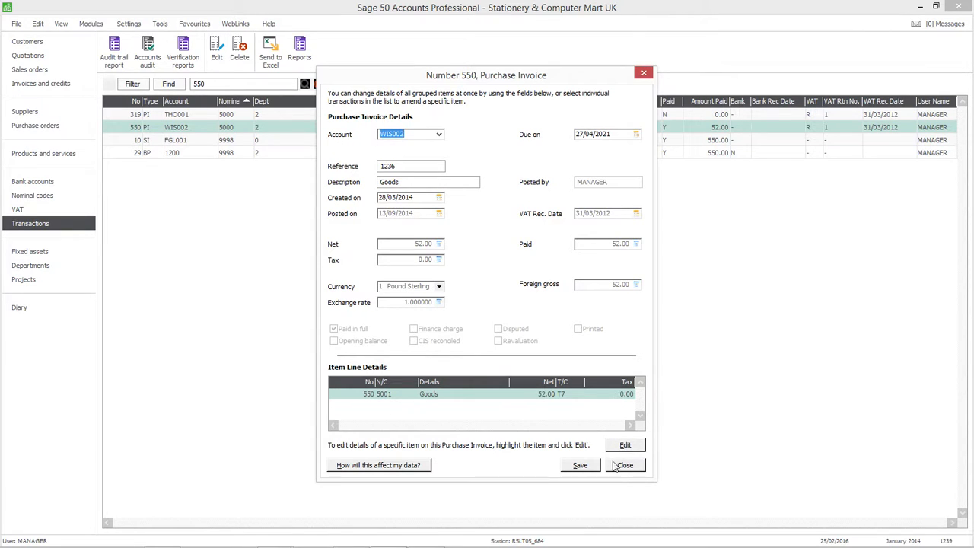
mouse_move(579, 465)
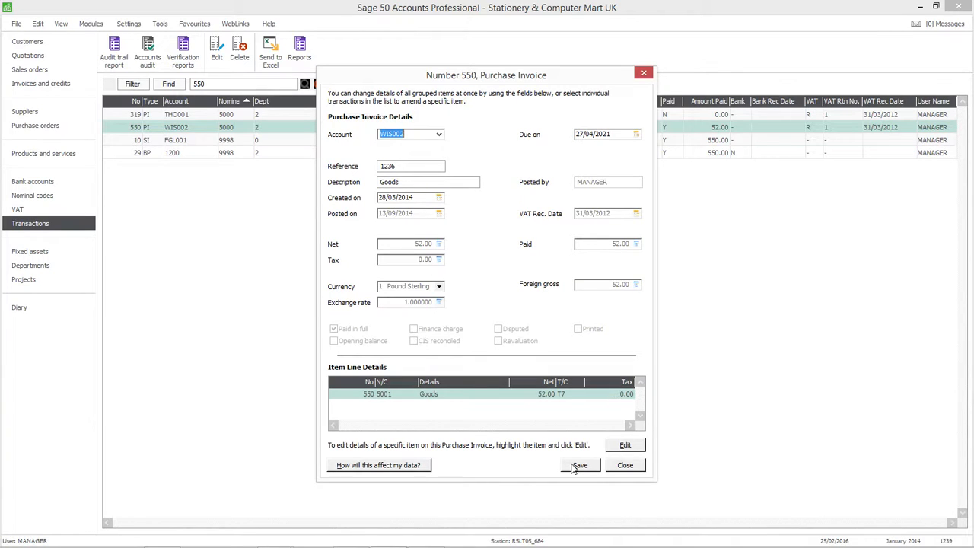
Save invoice 550 and confirm posting the changes
click(579, 465)
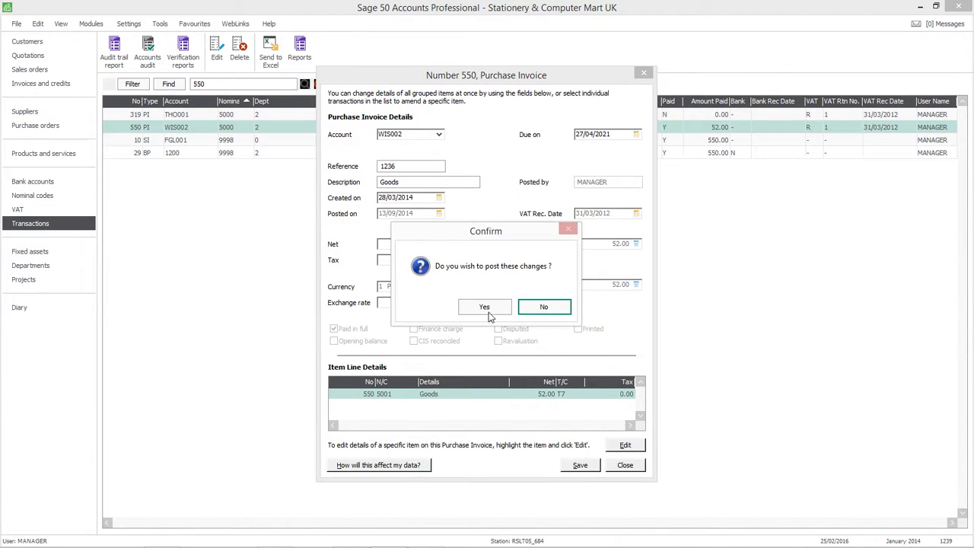
click(484, 307)
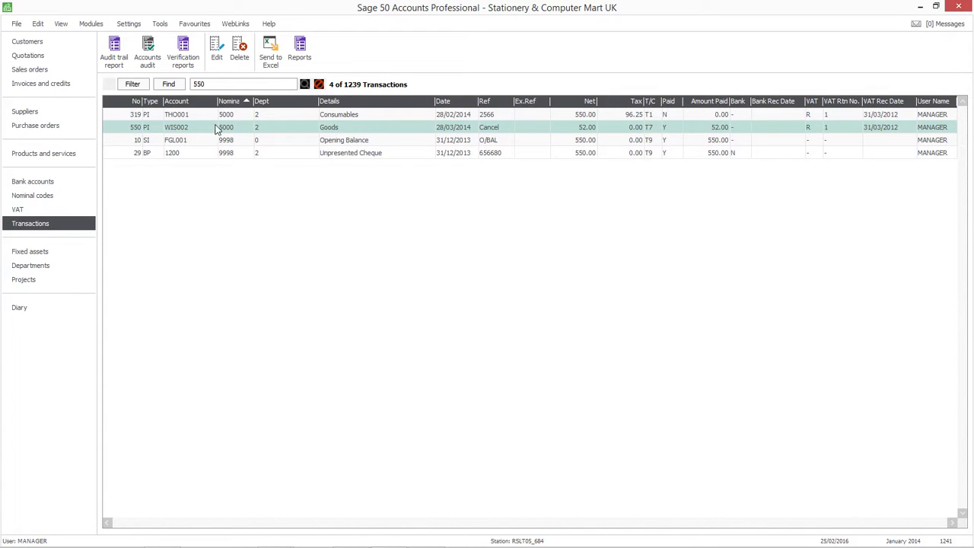
mouse_move(267, 139)
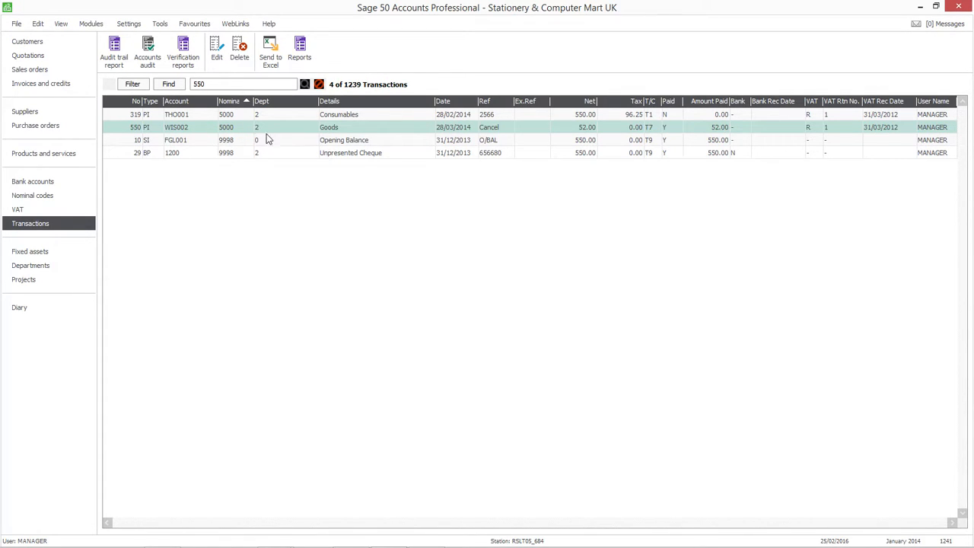
mouse_move(490, 137)
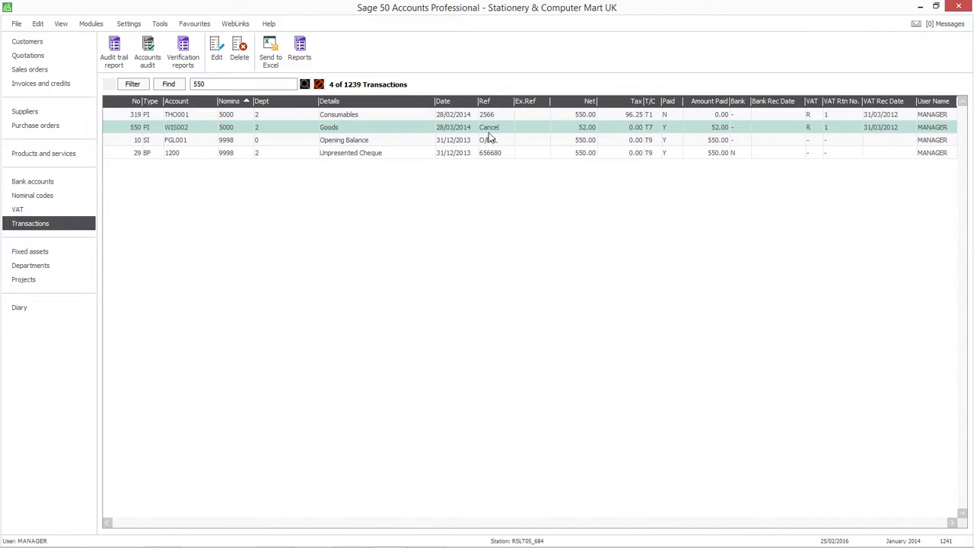
mouse_move(500, 140)
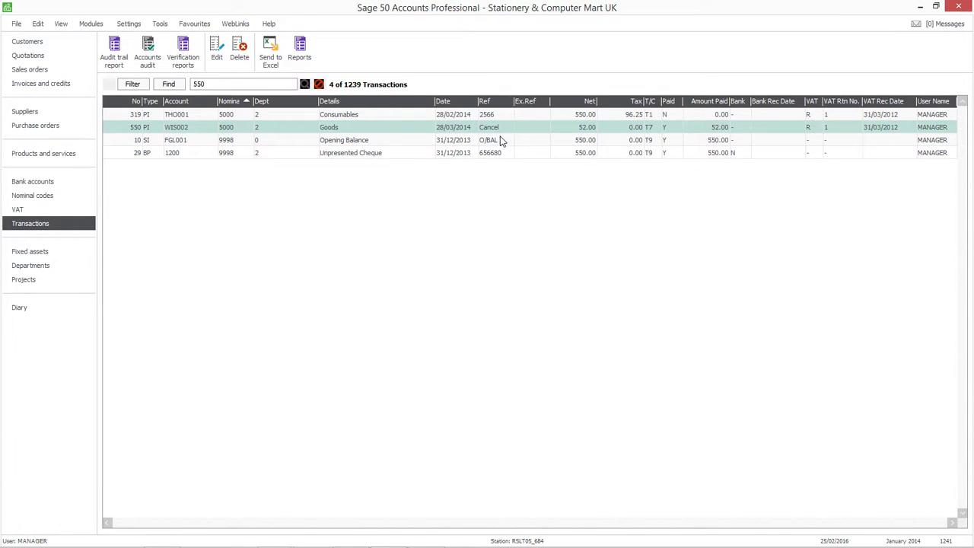
mouse_move(485, 127)
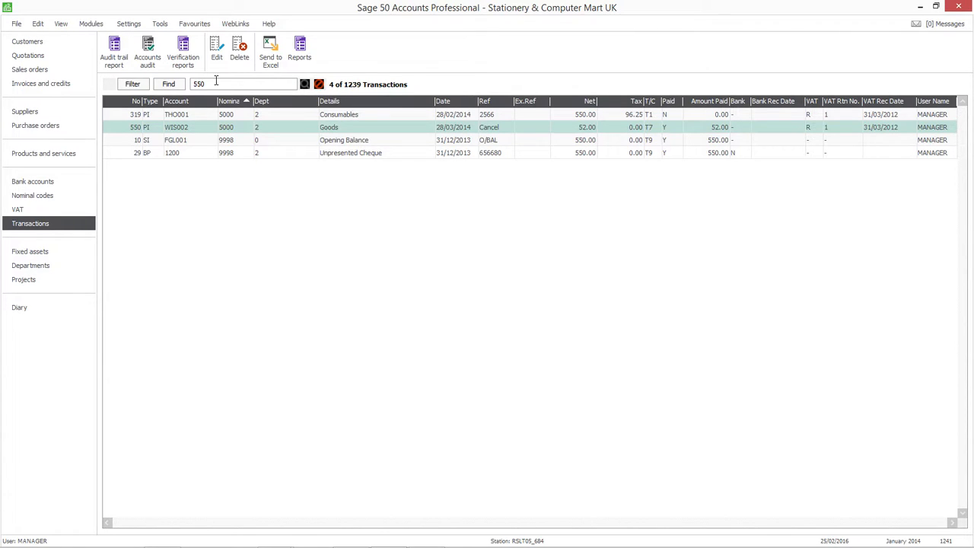
mouse_move(318, 83)
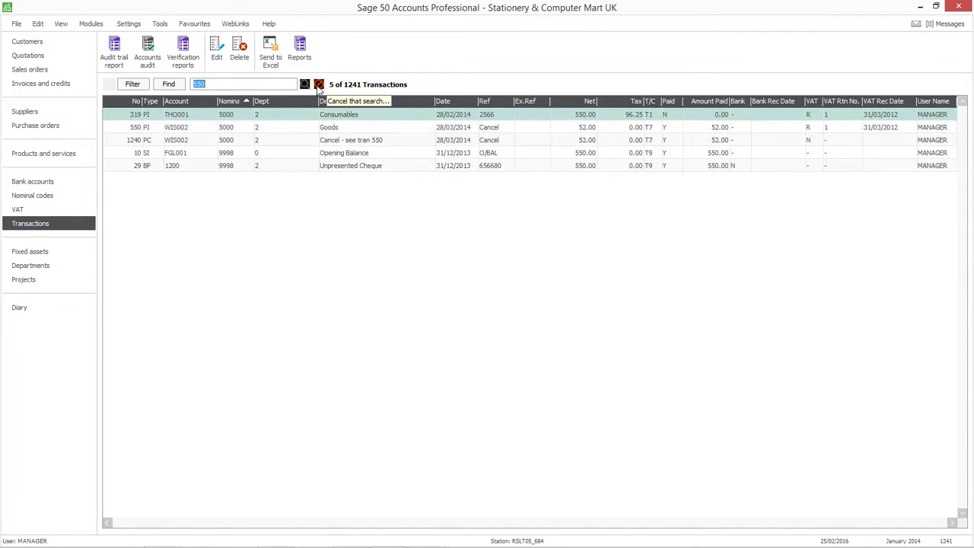
List all transactions newest first to see invoice 1241, then open Wiseman Paper Products
click(318, 84)
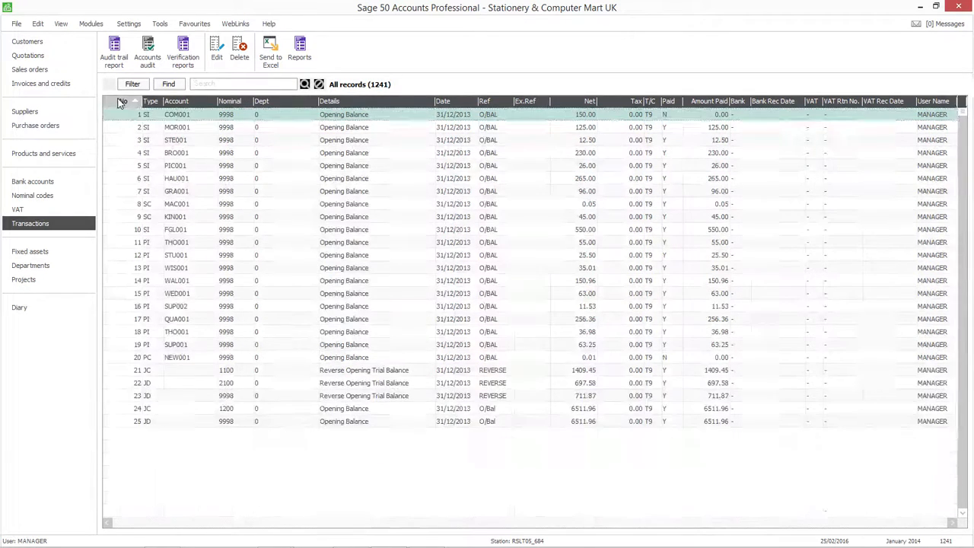
click(123, 101)
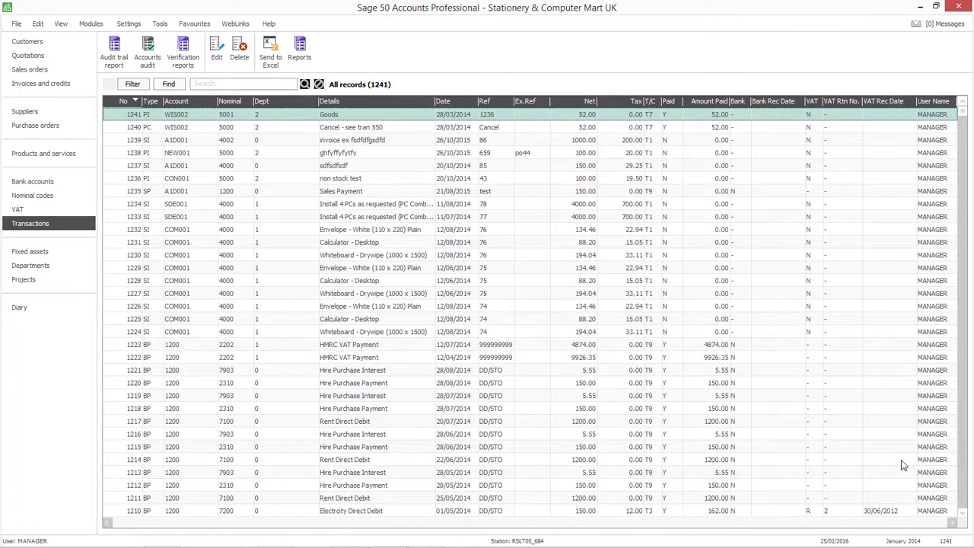
mouse_move(862, 464)
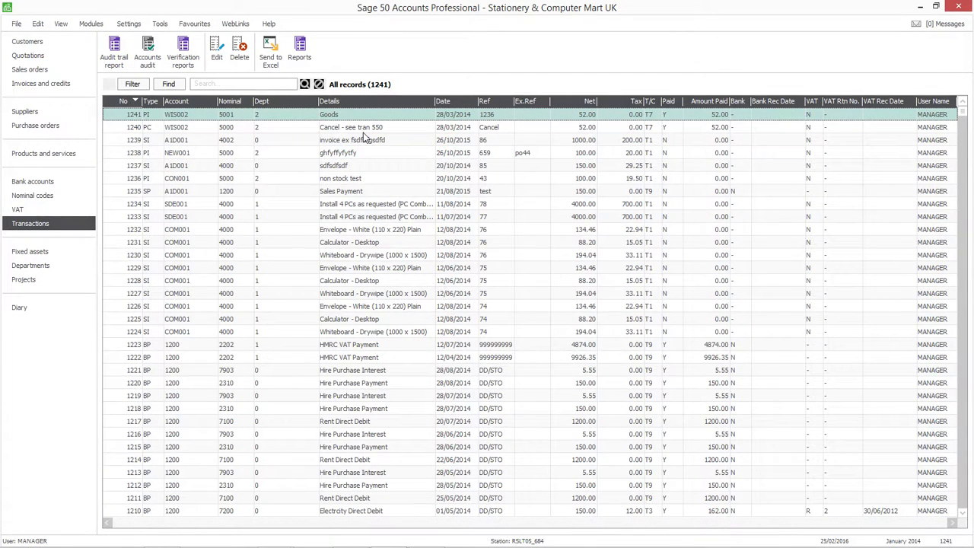
mouse_move(346, 137)
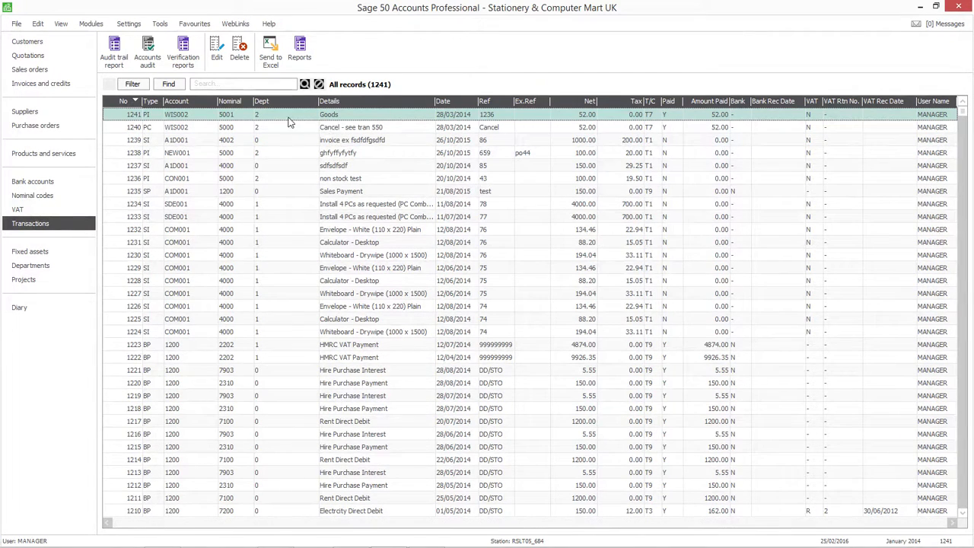
mouse_move(331, 127)
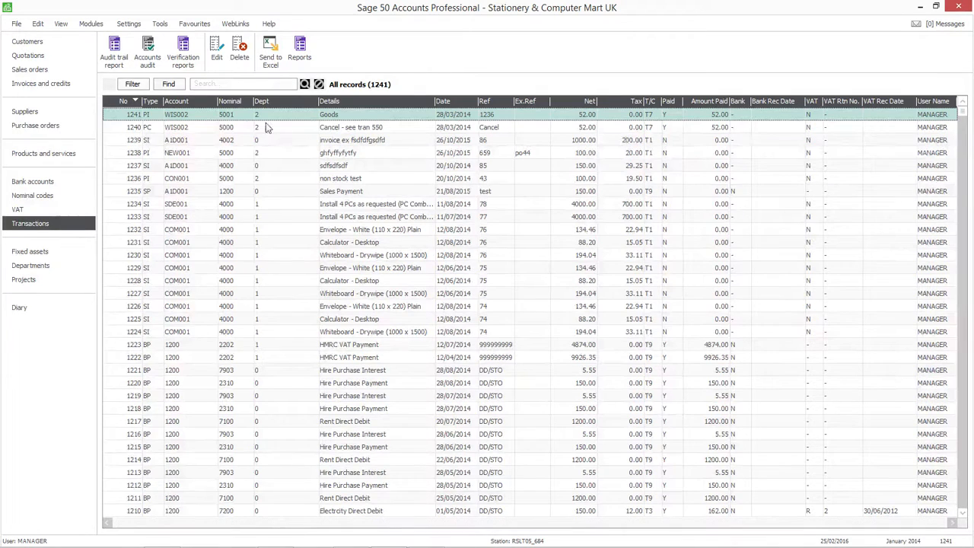
mouse_move(122, 116)
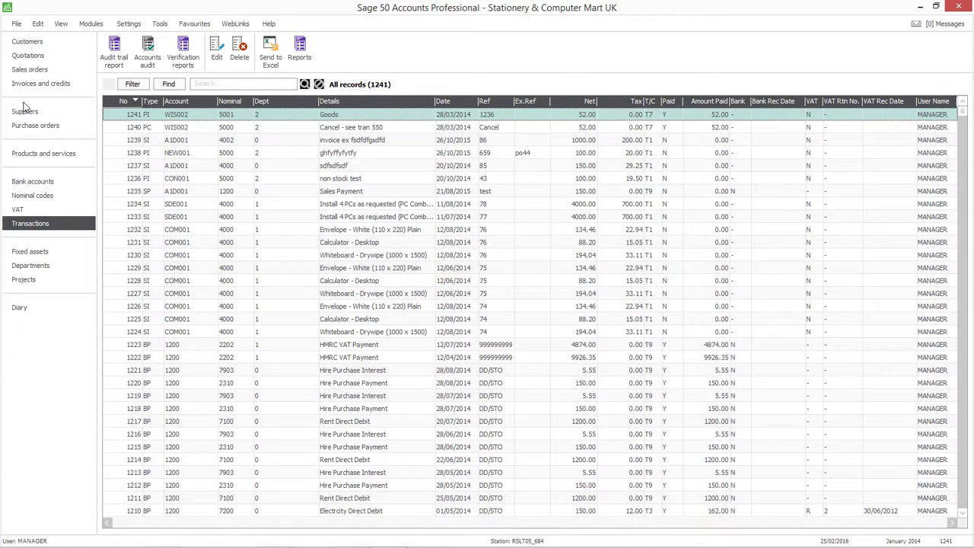
click(25, 111)
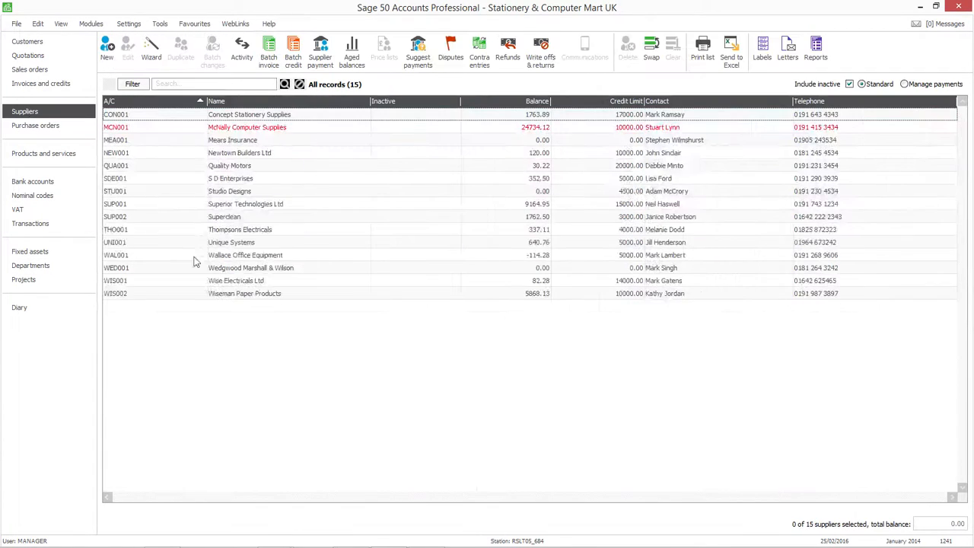
click(244, 293)
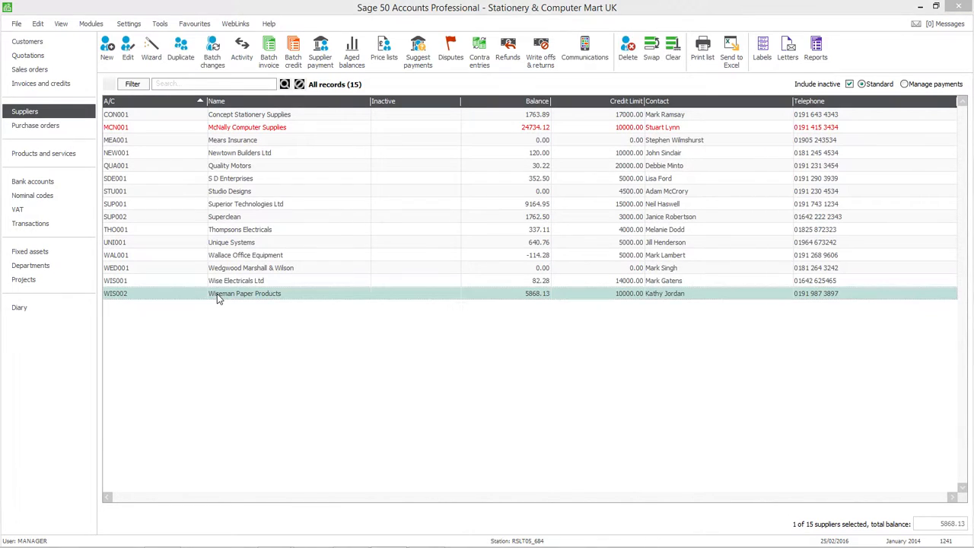
double_click(245, 293)
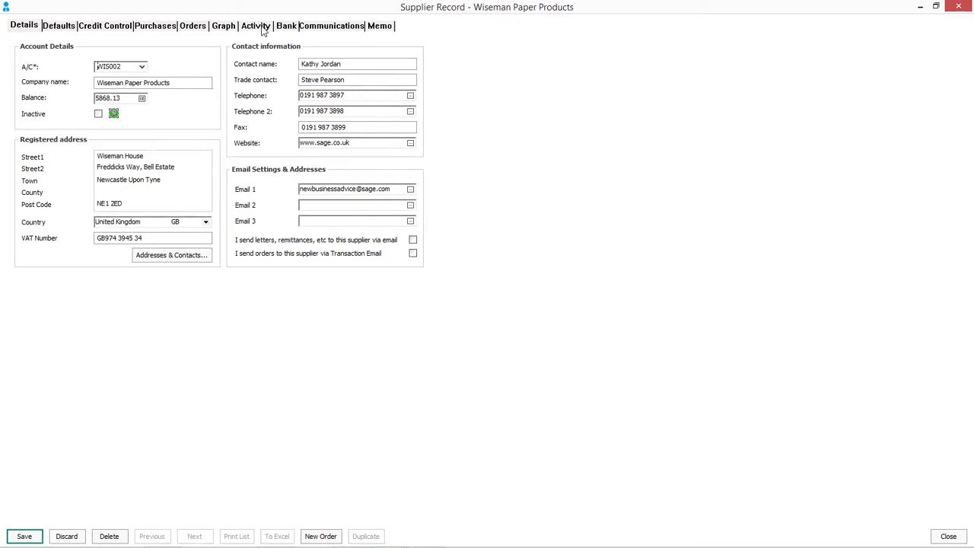
View Wiseman Paper Products' activity showing invoice 1241 on code 5001 and credit 1240
click(256, 25)
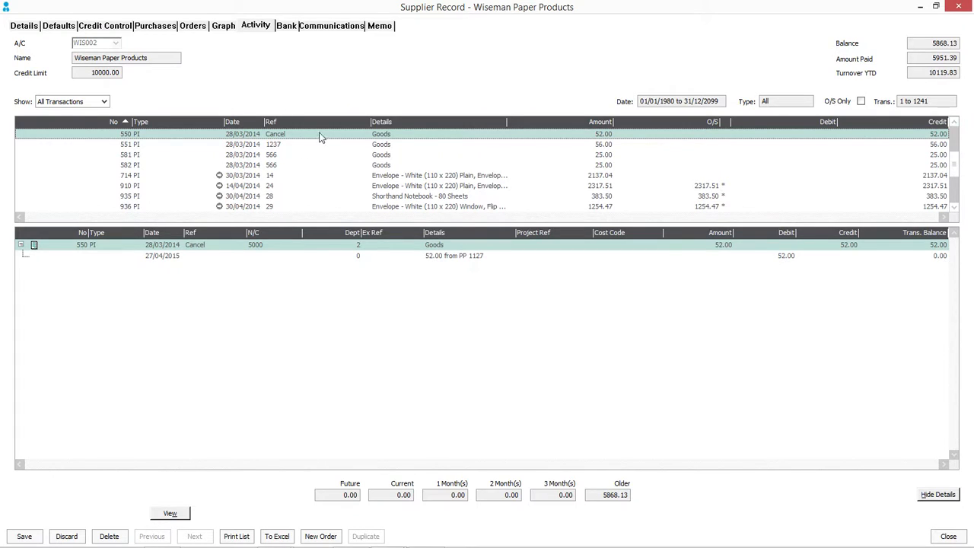
mouse_move(286, 145)
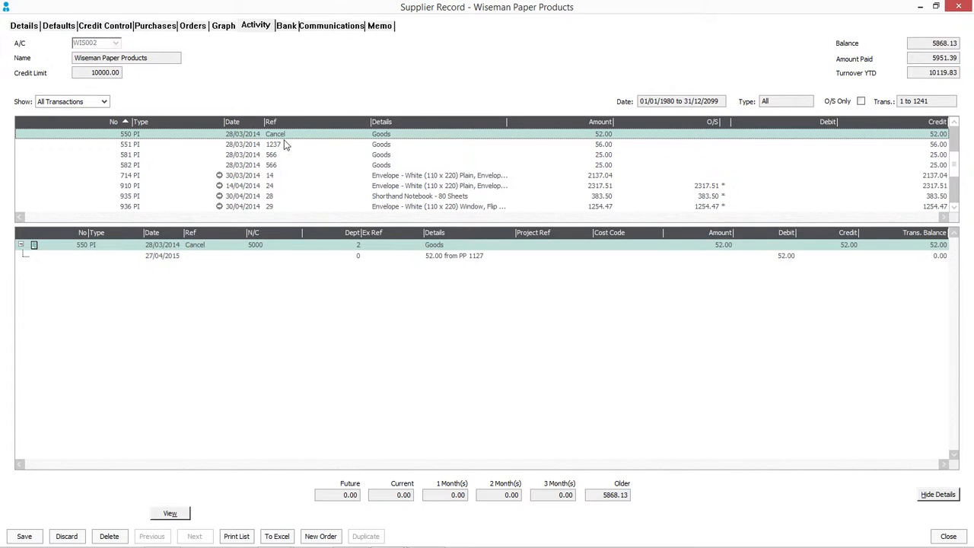
mouse_move(572, 286)
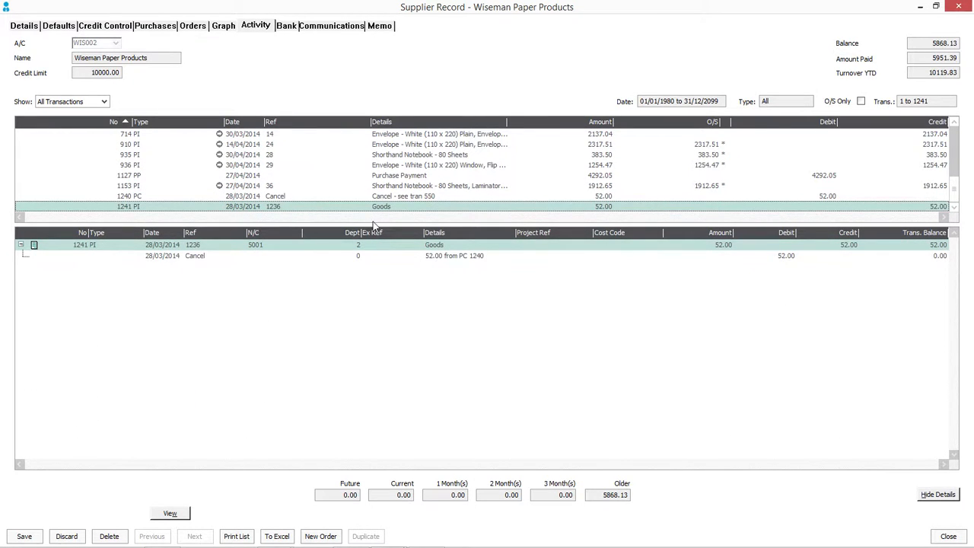
mouse_move(274, 239)
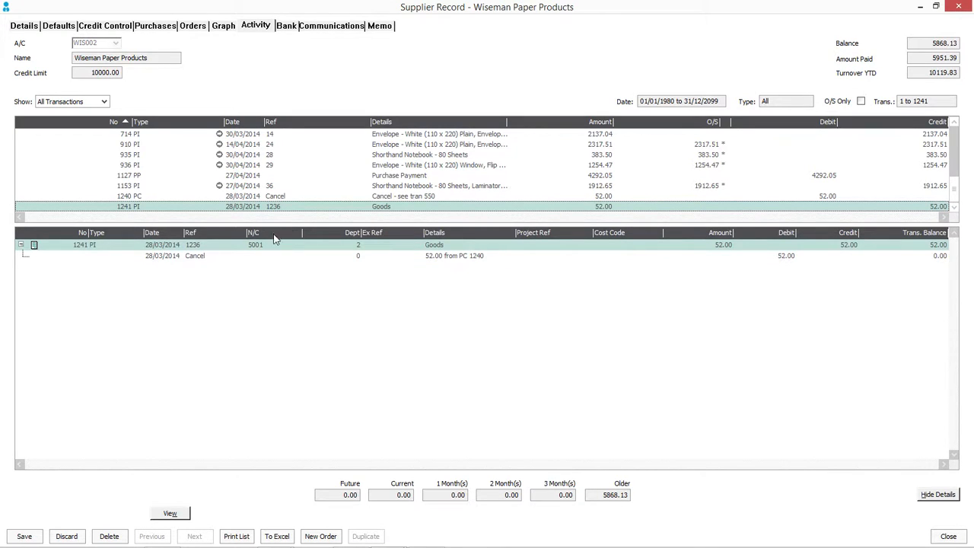
mouse_move(236, 264)
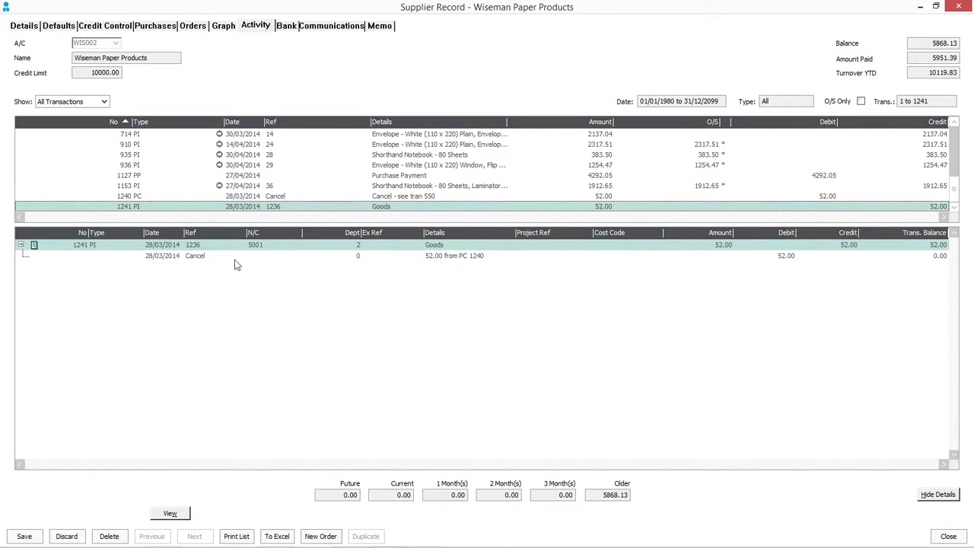
mouse_move(321, 258)
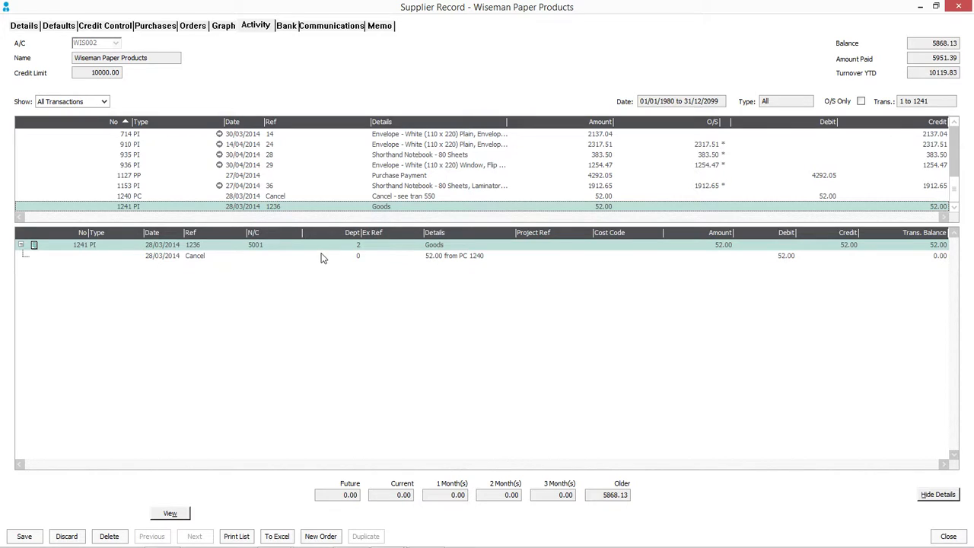
mouse_move(480, 314)
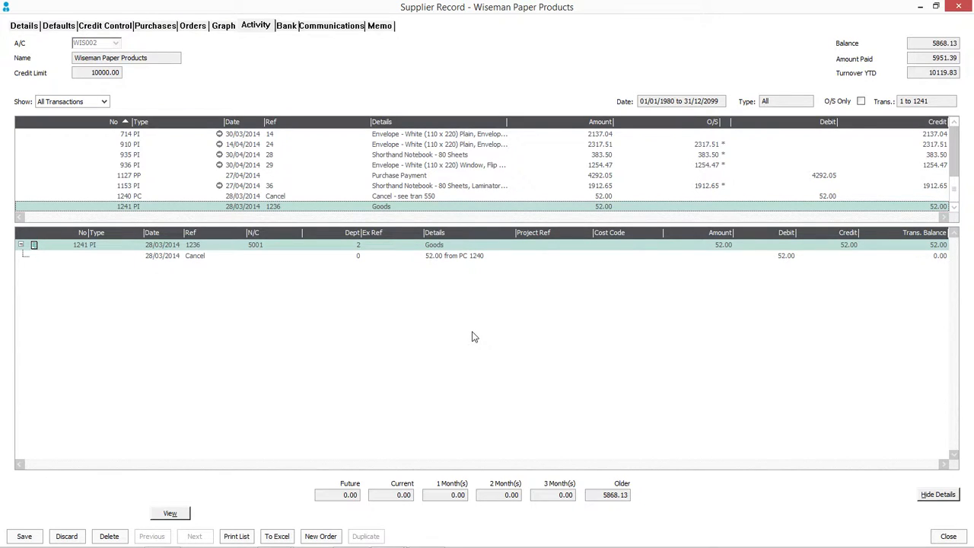
mouse_move(774, 309)
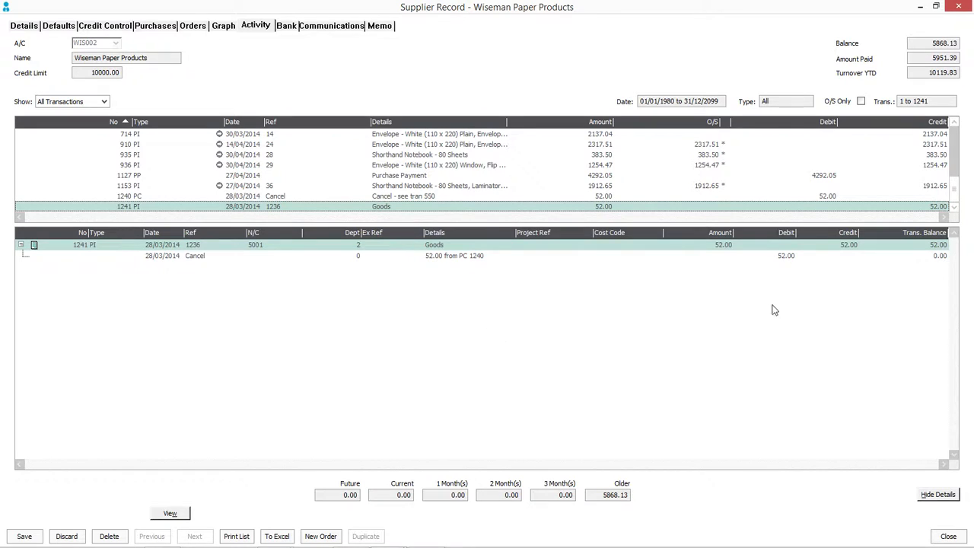